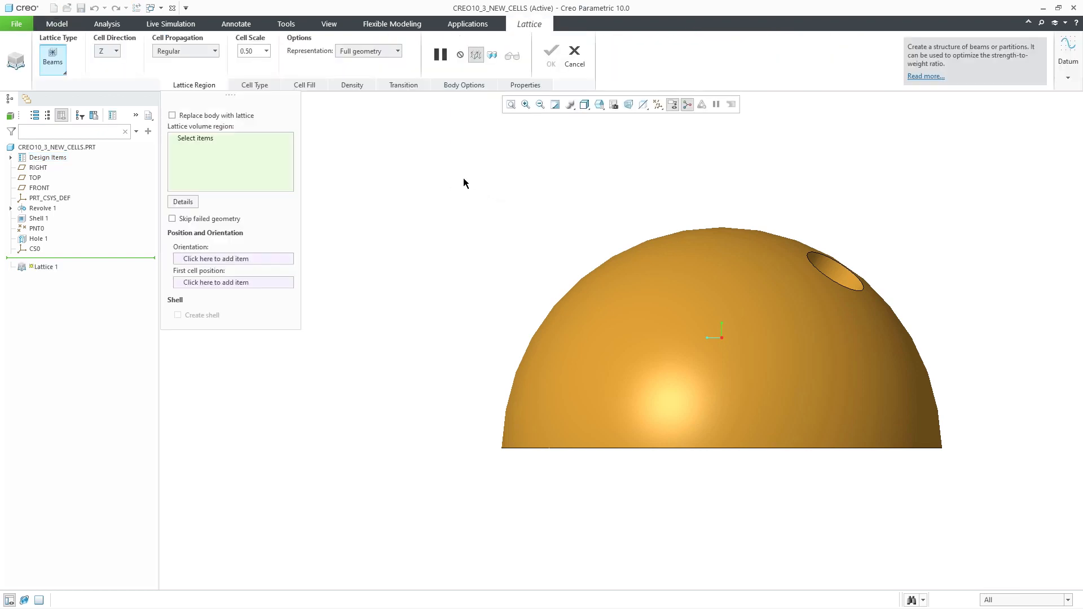
# Step: Make the lattice replace Body 1 and add a 1.60-thick outer shell
pyautogui.click(172, 115)
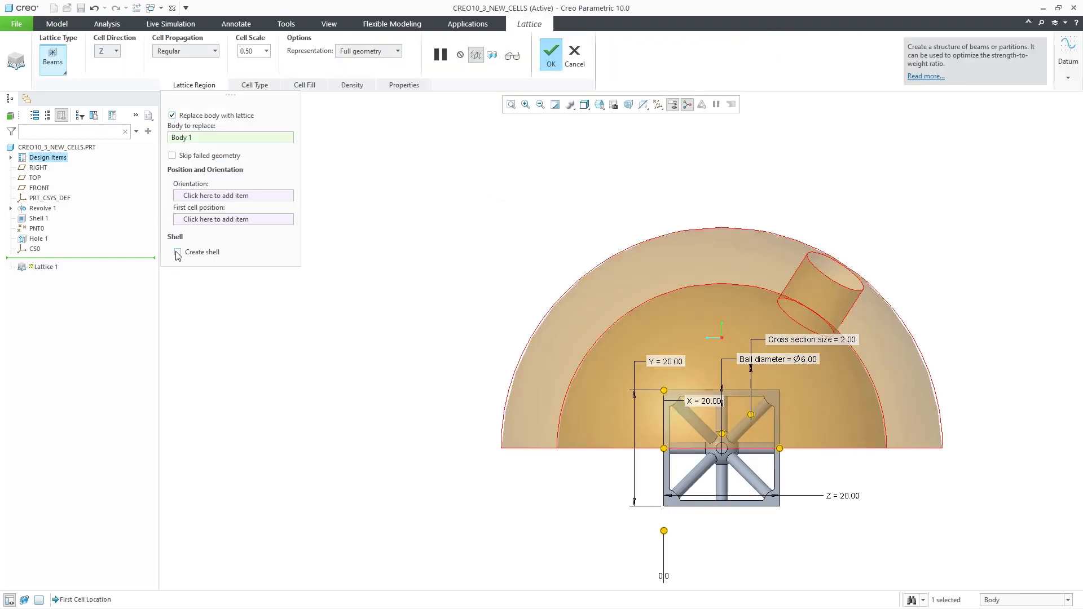
pyautogui.click(178, 251)
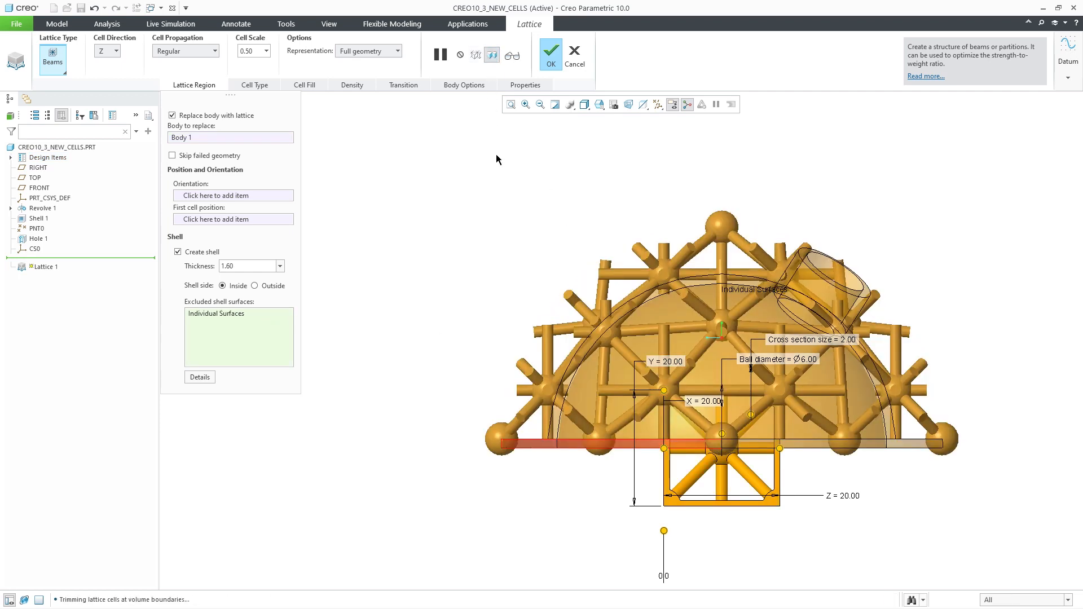
# Step: Set the lattice Cell Shape to rhombic dodecahedron in the Cell Type gallery
pyautogui.click(255, 84)
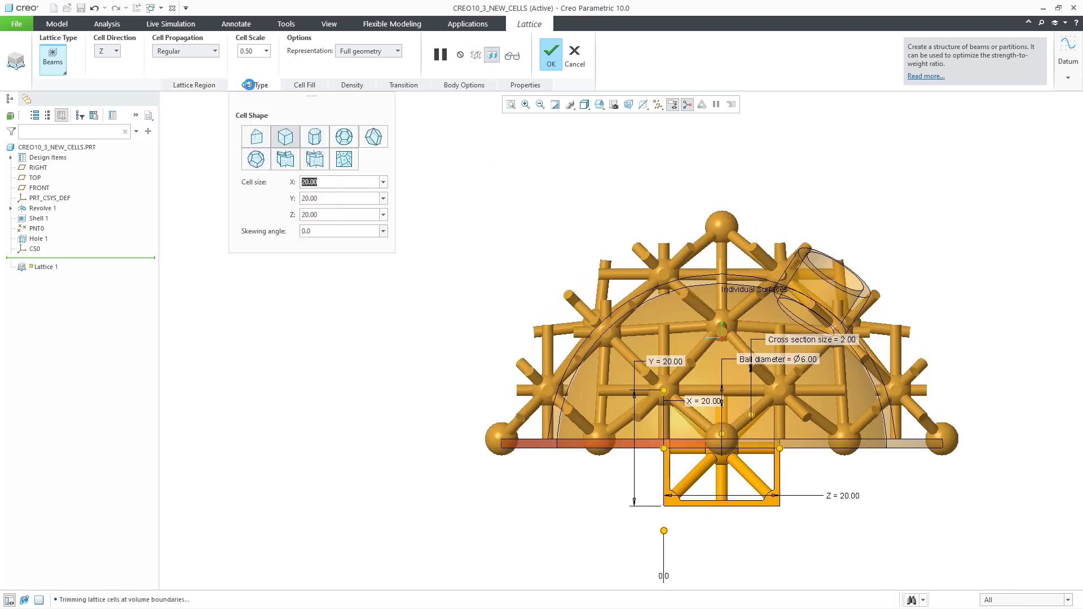
pyautogui.moveTo(373, 136)
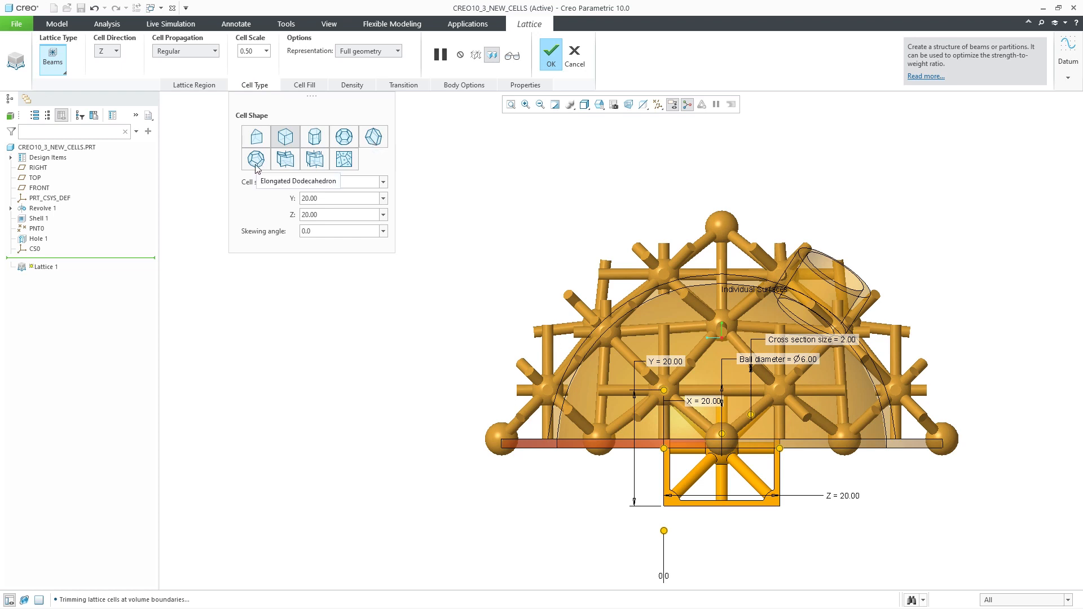
pyautogui.moveTo(373, 136)
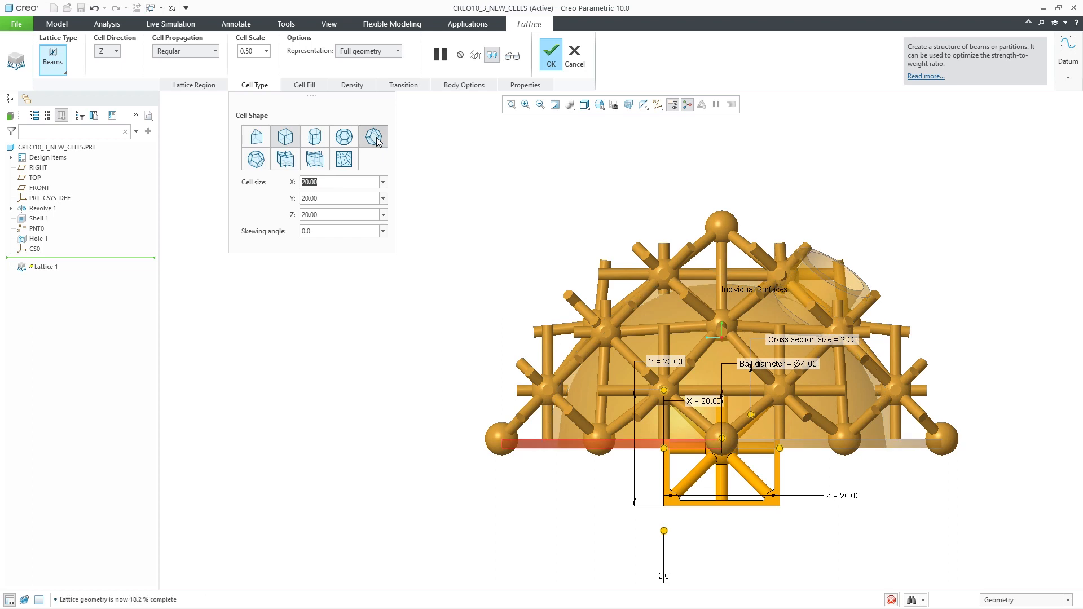
pyautogui.click(372, 136)
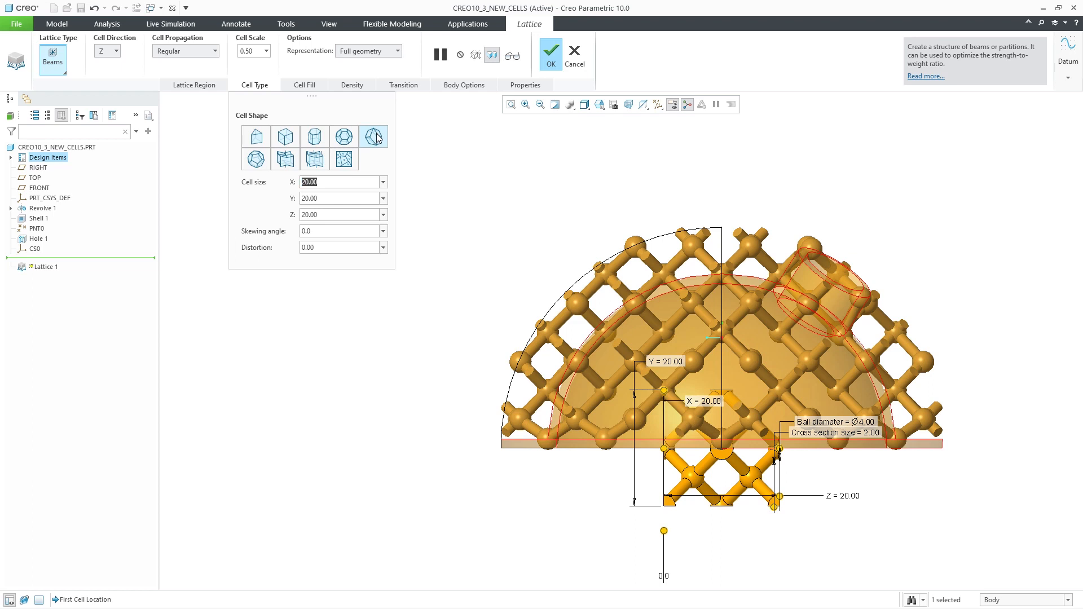
pyautogui.click(304, 84)
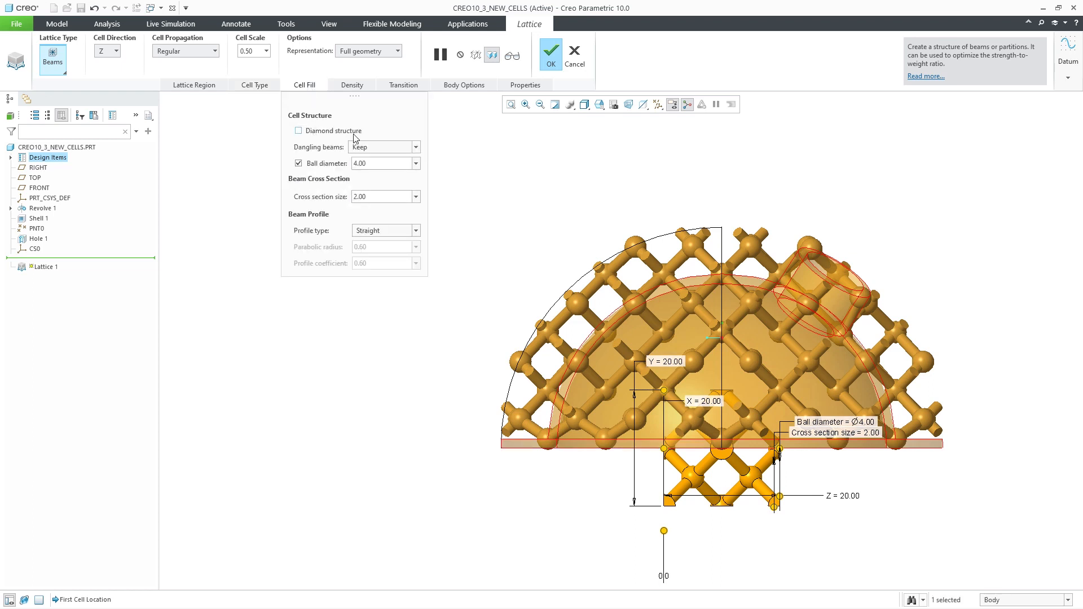
pyautogui.click(298, 130)
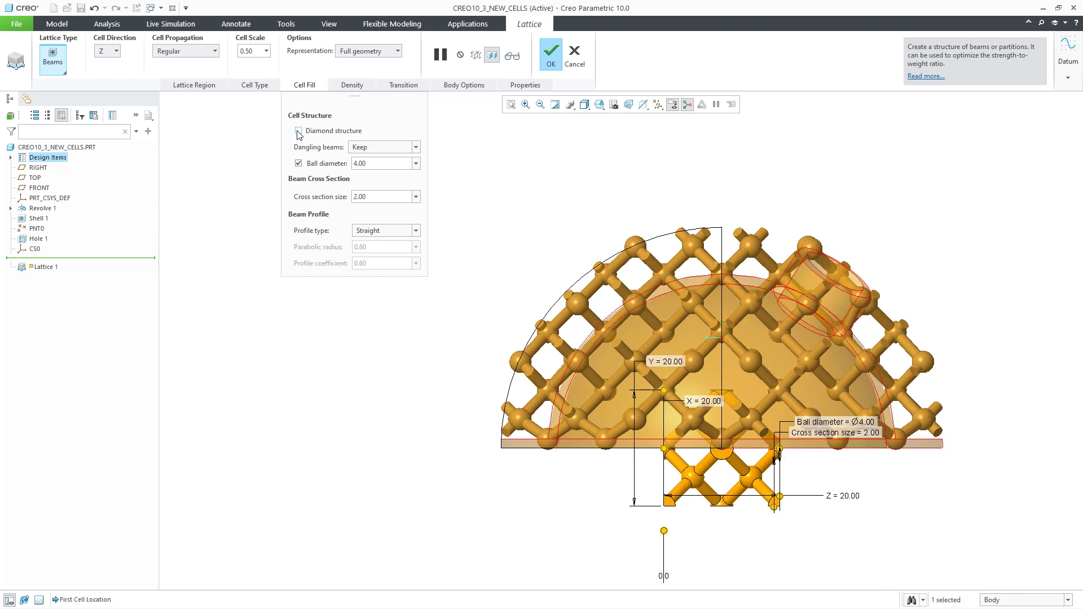
pyautogui.click(255, 84)
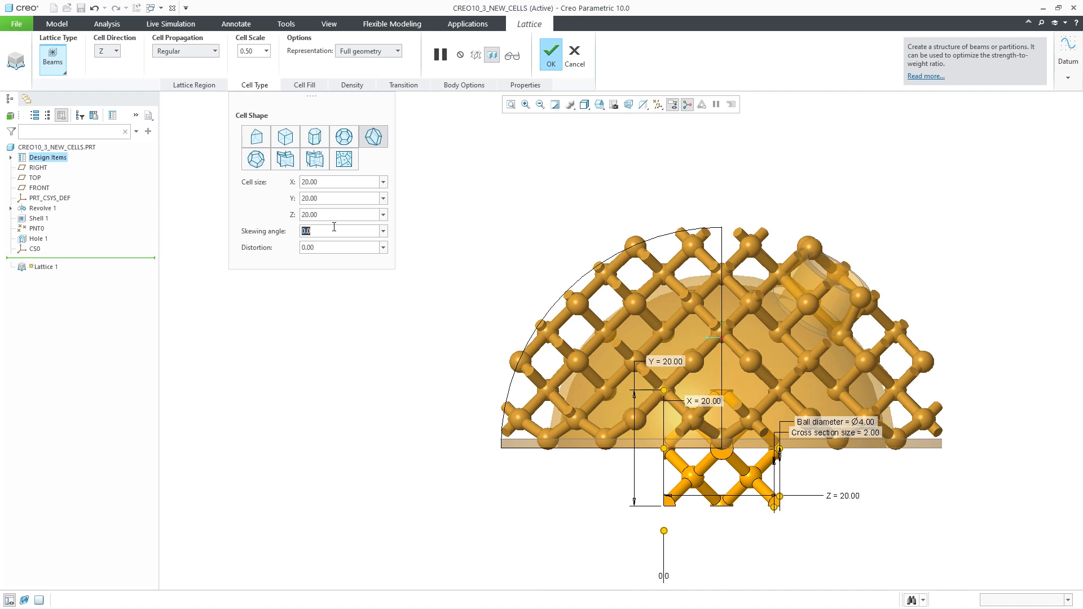
pyautogui.write('15')
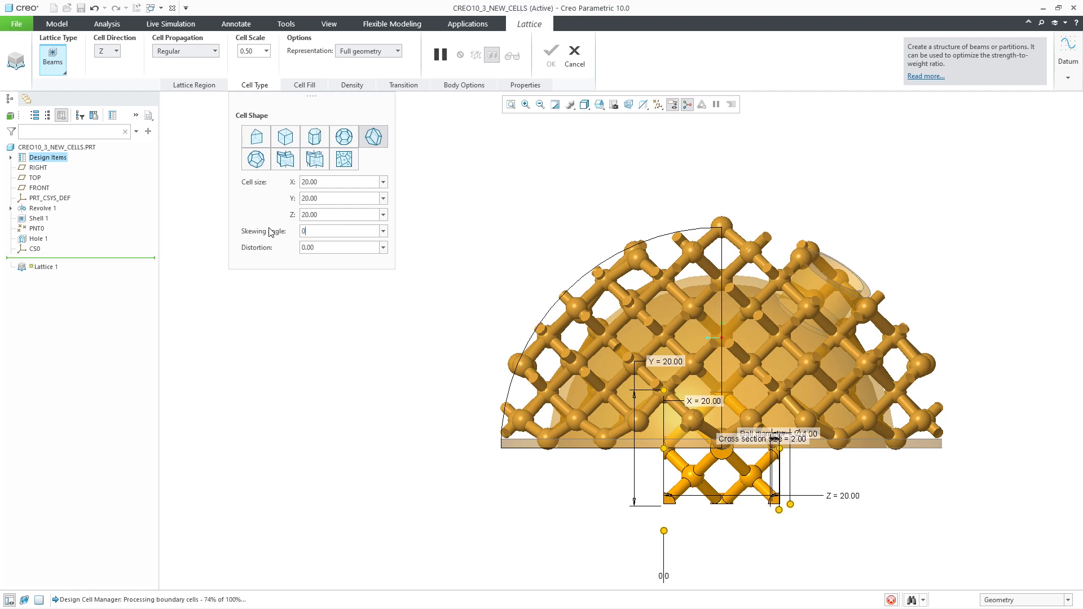
pyautogui.click(550, 52)
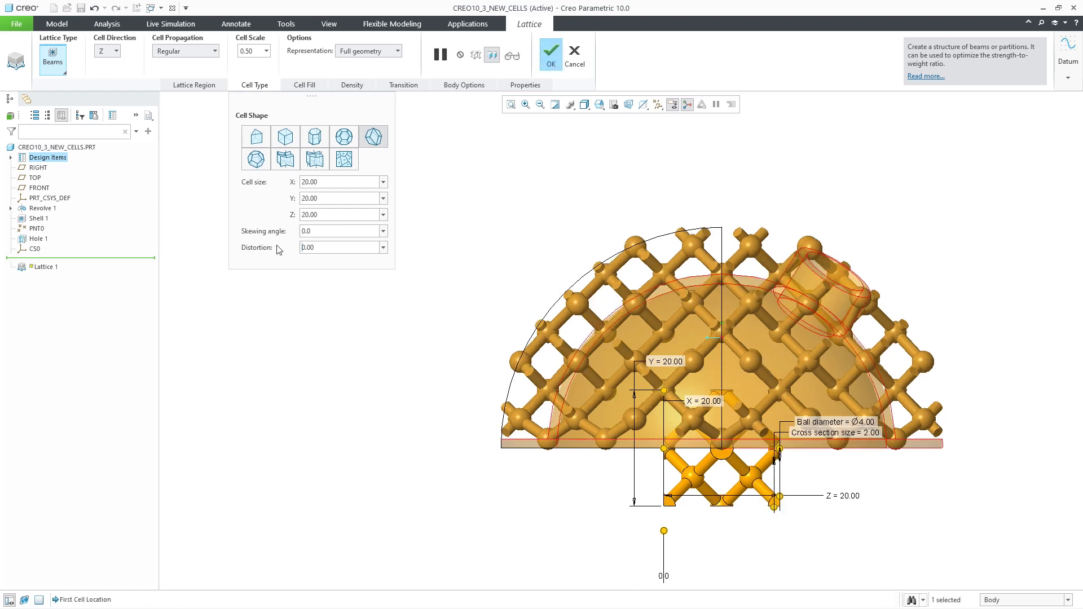
# Step: Enter a cell distortion of 3.00, then bring up the Cell Scale choices
pyautogui.tripleClick(339, 247)
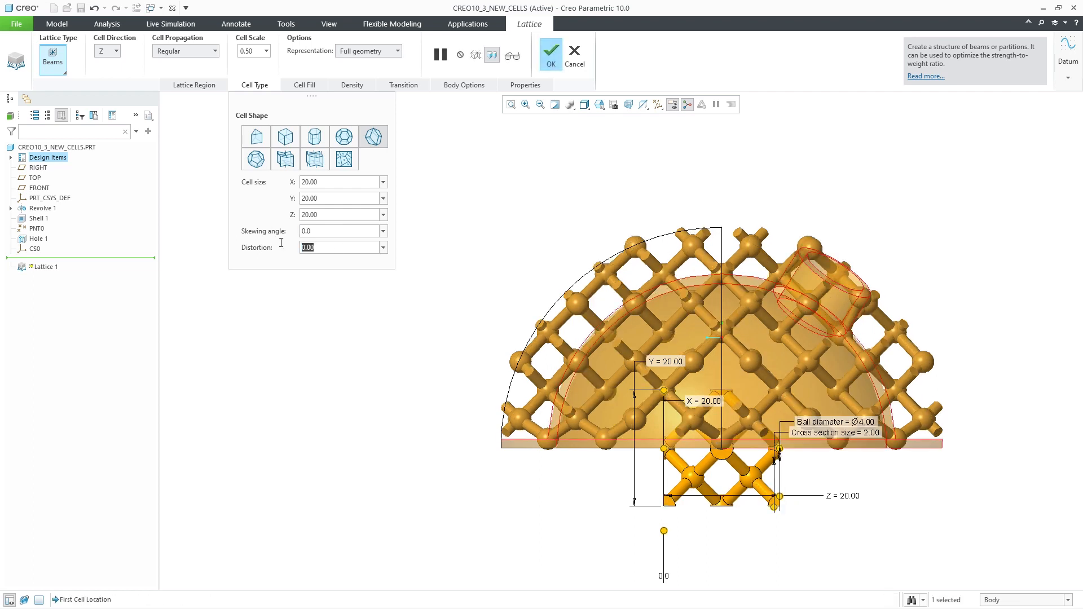
pyautogui.write('3.00')
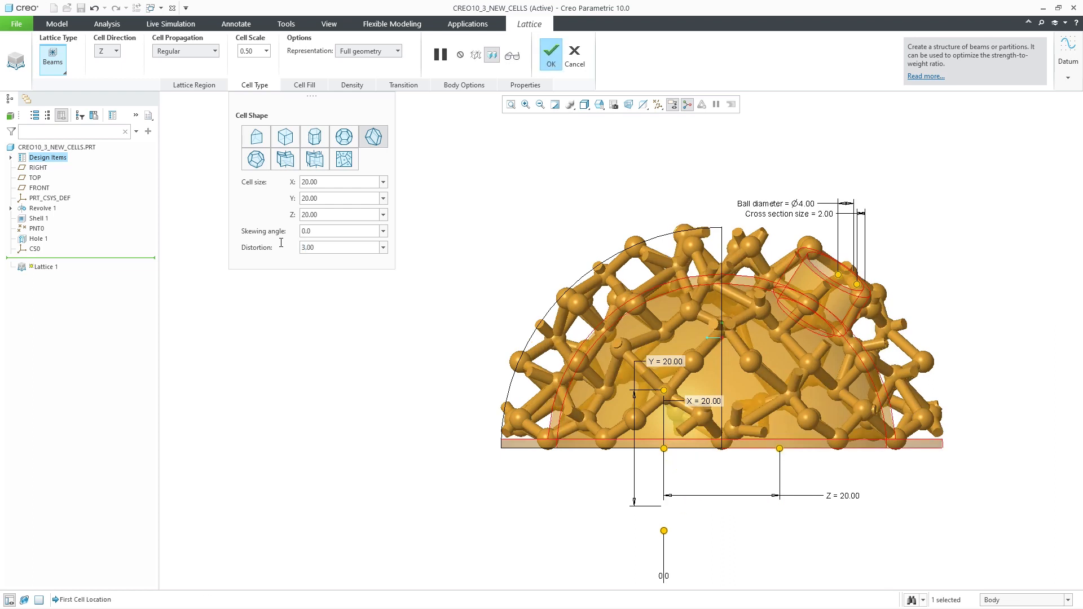
pyautogui.tripleClick(250, 50)
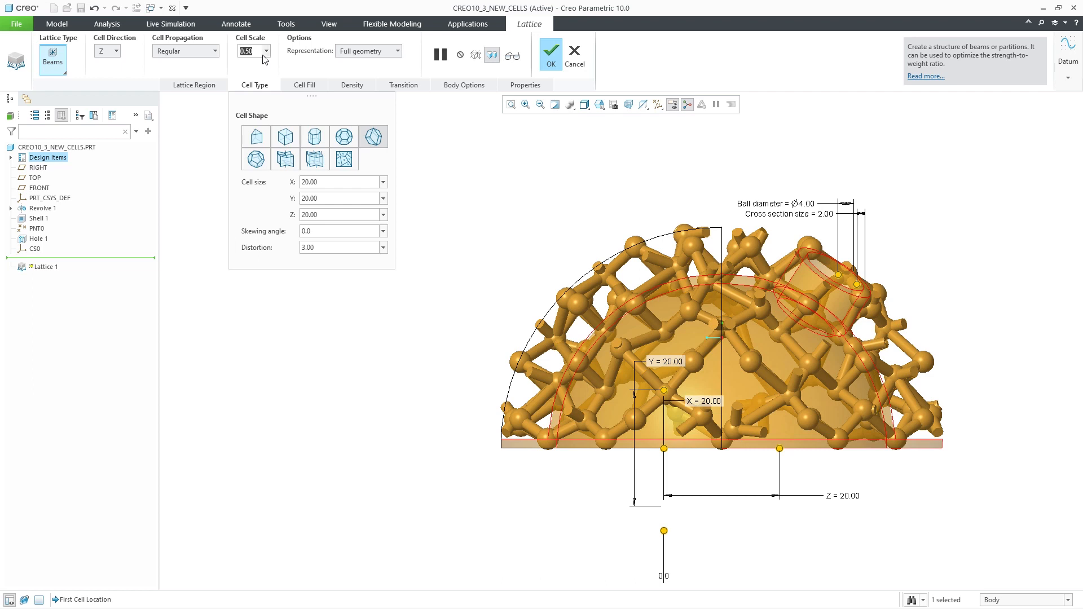
pyautogui.click(266, 50)
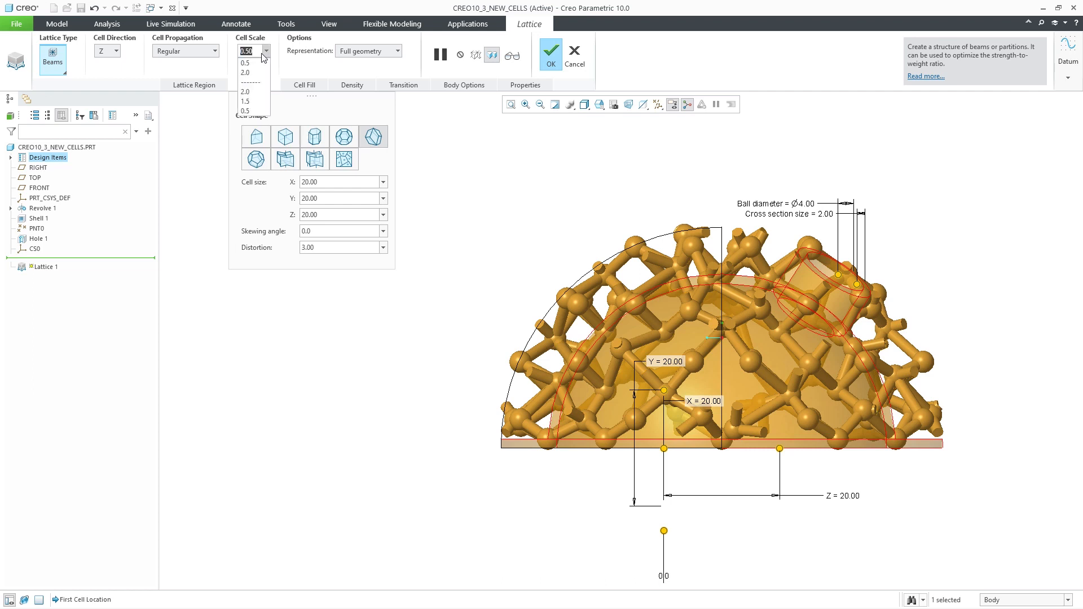